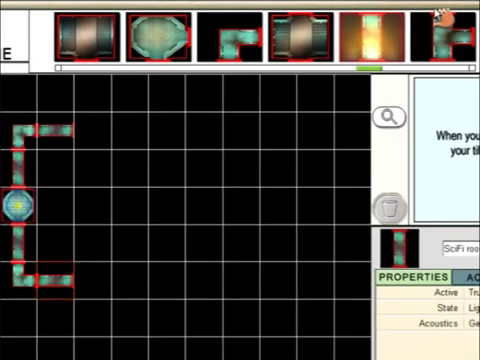
Place corridor tiles from the tile strip around the round control room tile
{"action": "left_click", "coordinate": [96, 136]}
{"action": "type", "text": "Storage Room 2"}
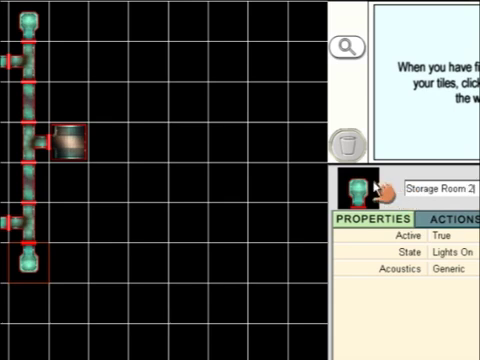
{"action": "mouse_move", "coordinate": [116, 218]}
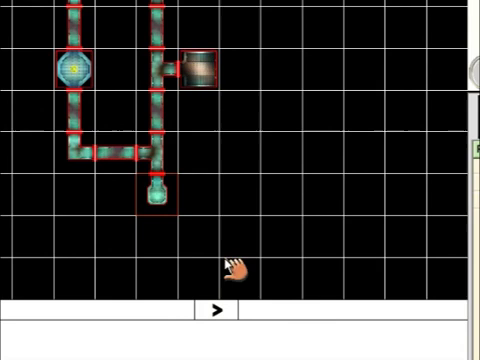
Build the world from the tile layout and preview the base's corridor in 3D
{"action": "left_click", "coordinate": [214, 308]}
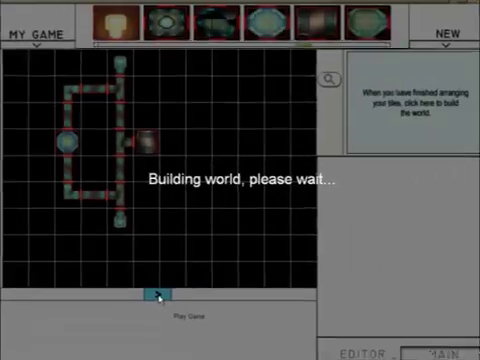
{"action": "left_click", "coordinate": [148, 294]}
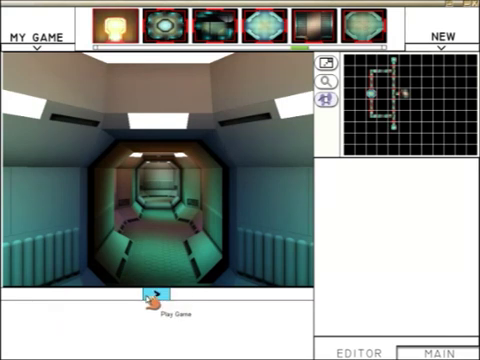
Swap displays so the tile map fills the main view and the 3D corridor shrinks
{"action": "left_click", "coordinate": [152, 308]}
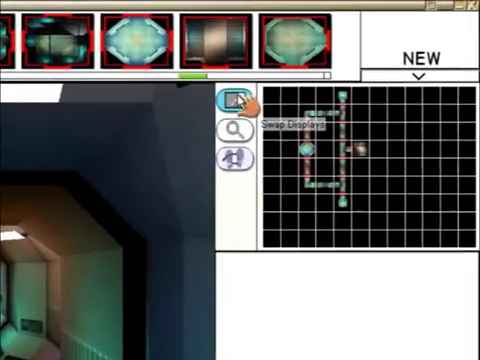
{"action": "left_click", "coordinate": [232, 100]}
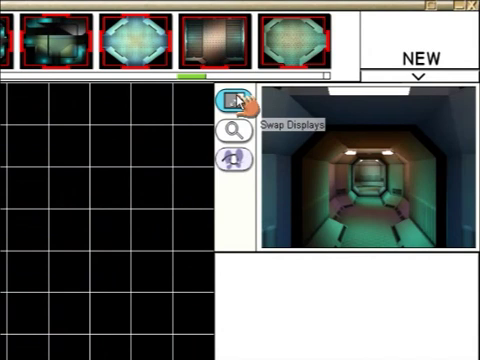
{"action": "left_click", "coordinate": [234, 100]}
{"action": "type", "text": "Storage"}
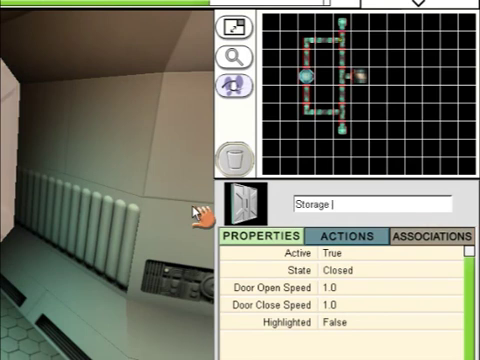
Name the storage room 1 door 'Storage Room 1 Door' in the Properties panel
{"action": "type", "text": "Room 1 Door"}
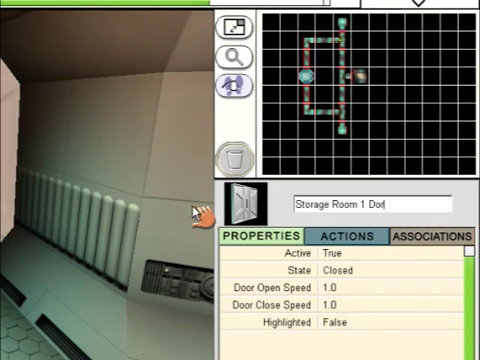